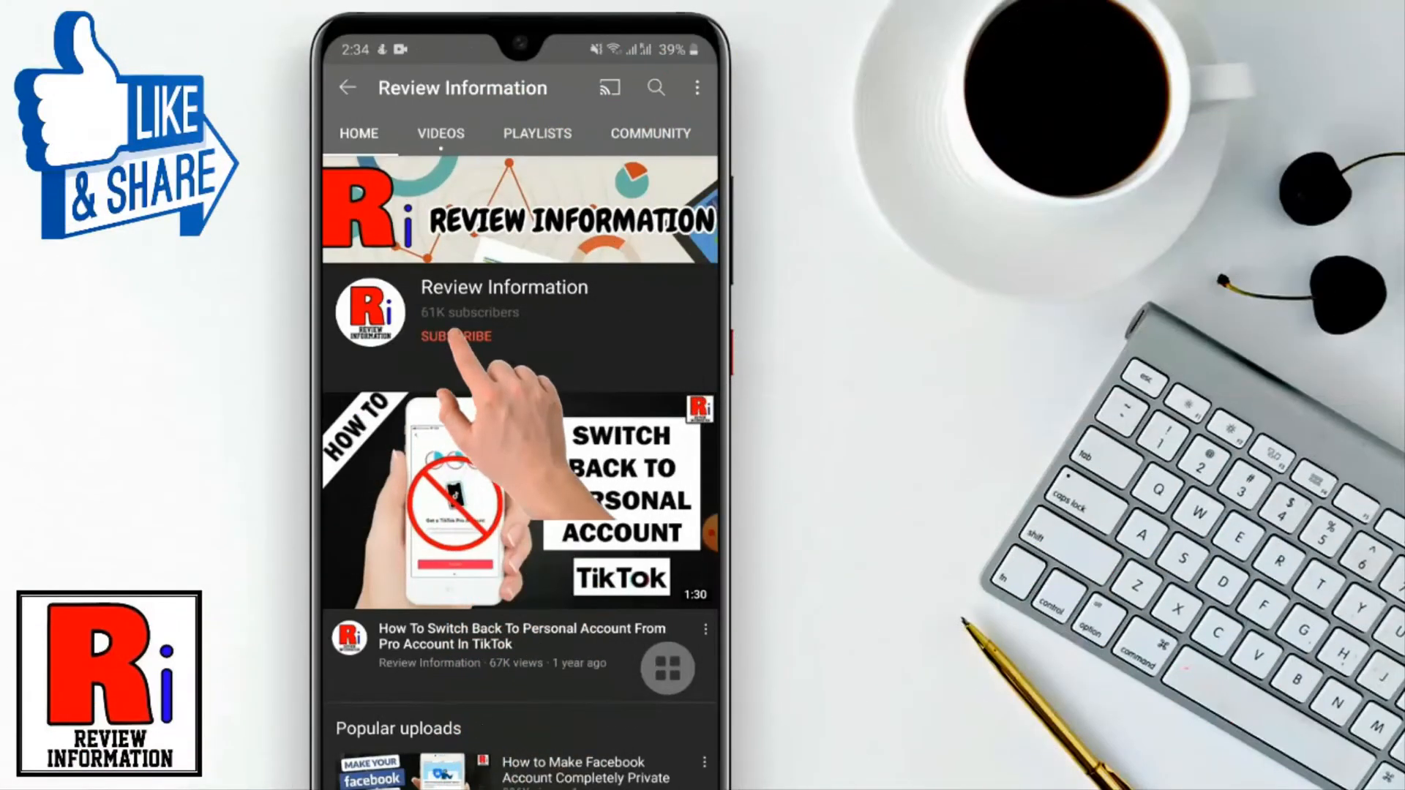
Launch YouTube and play 'How to Record the Screen on Oppo F19 Pro' with controls shown.
click(456, 336)
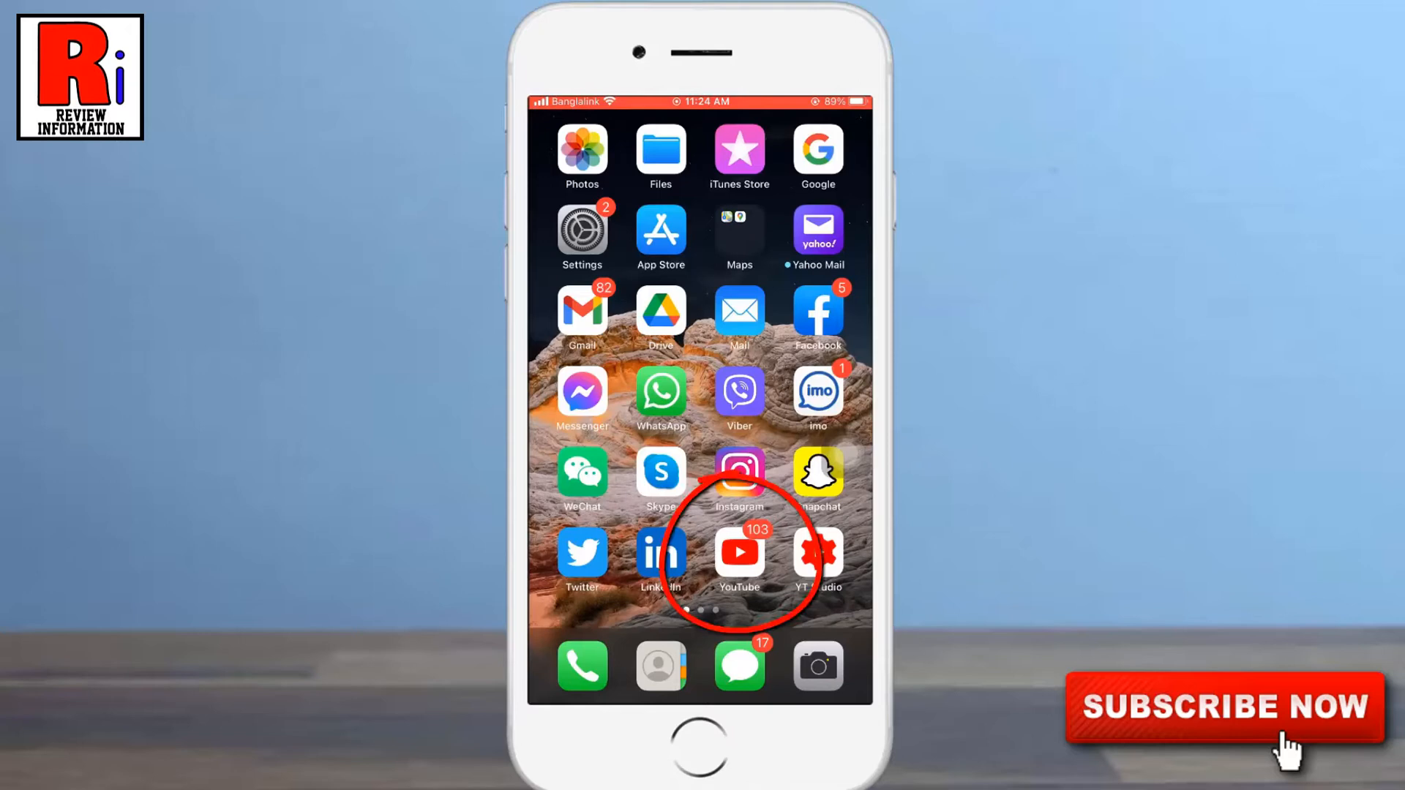
click(740, 550)
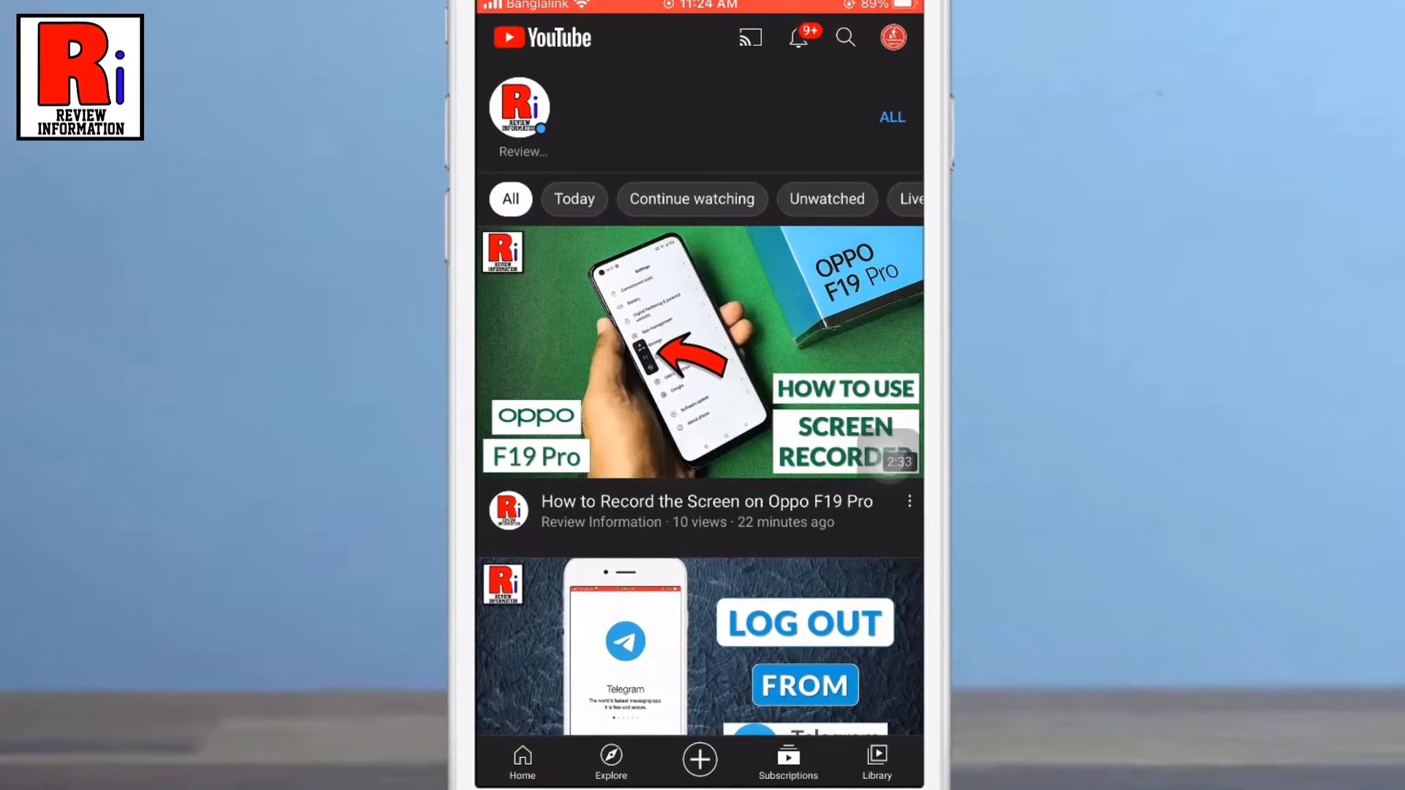
click(699, 352)
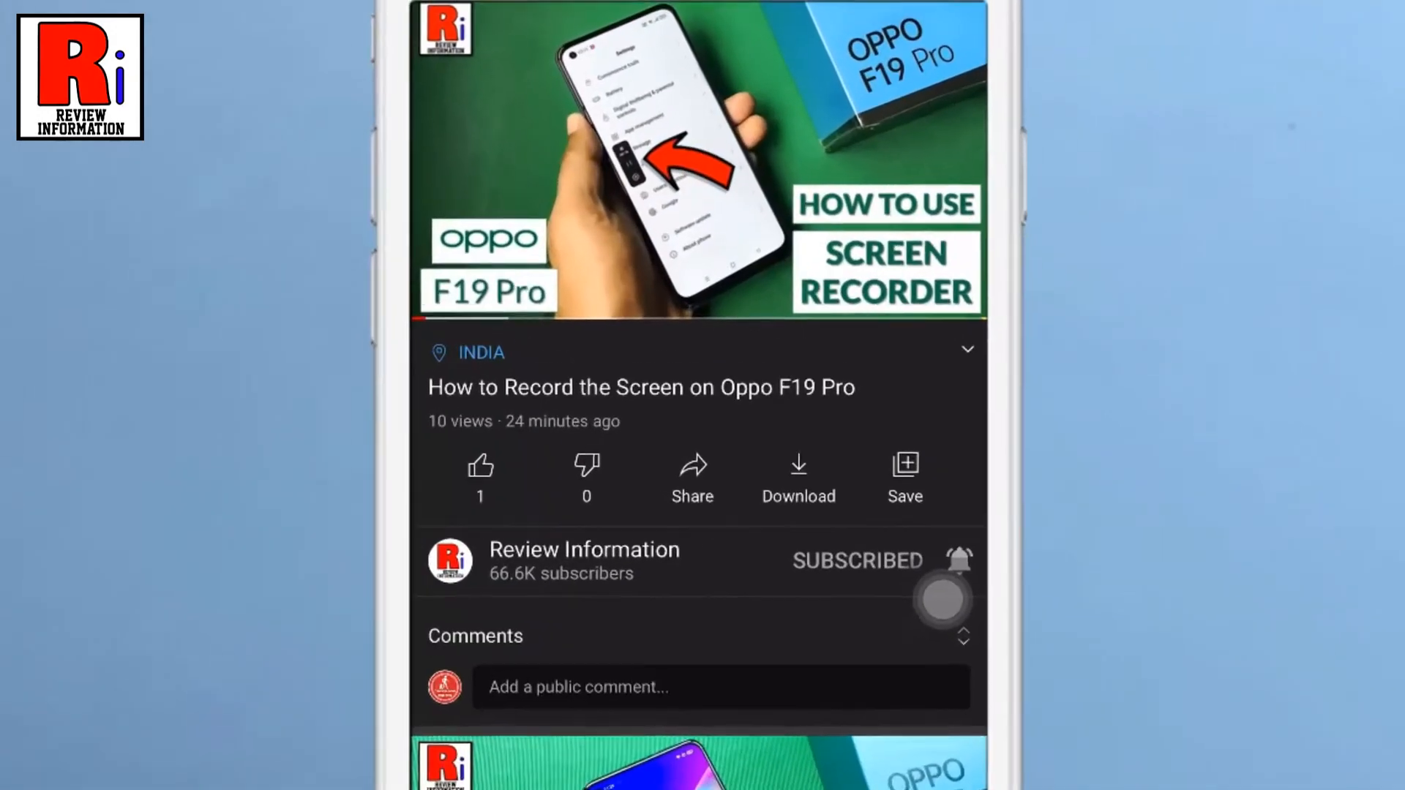
click(699, 183)
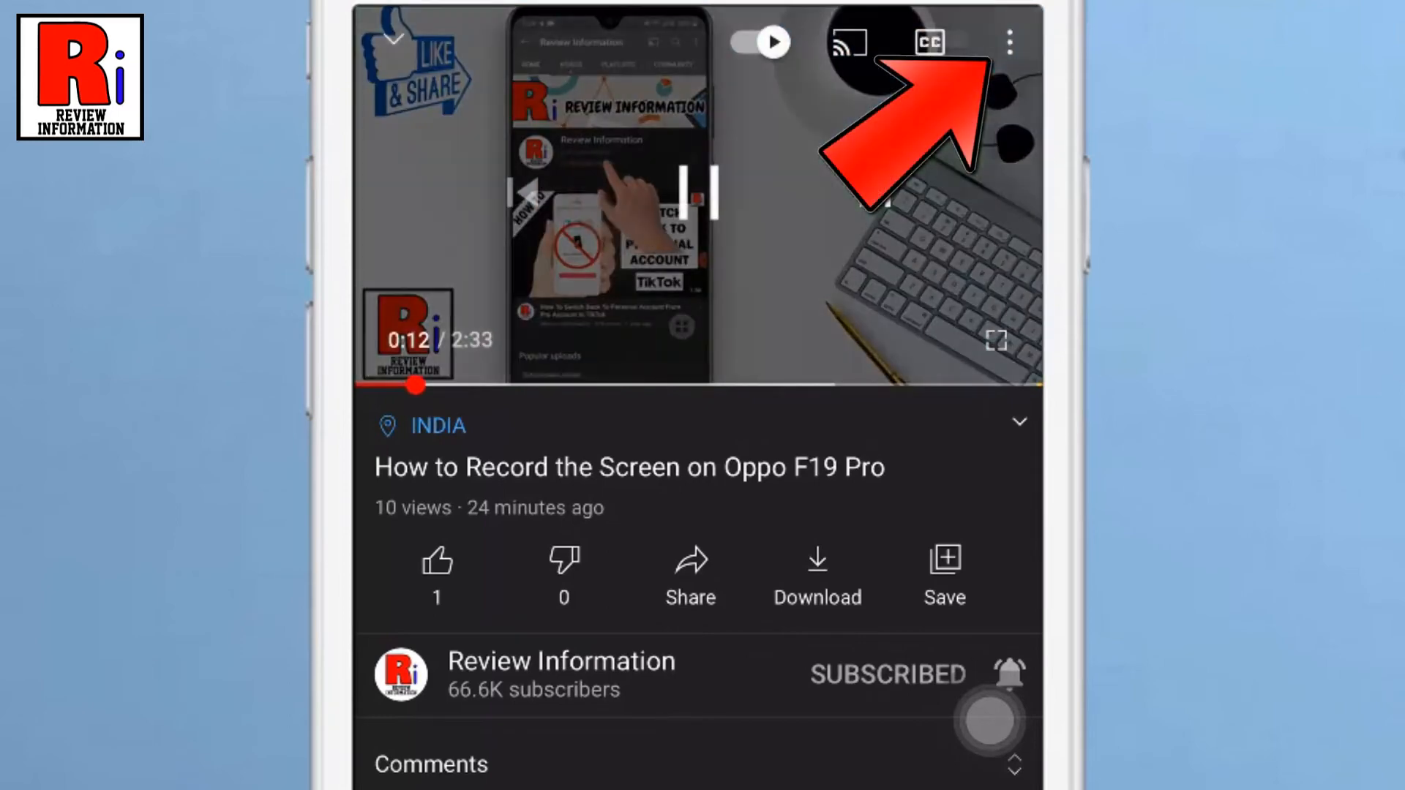
Set this video's quality to Data saver via the player's more-options menu.
click(1006, 42)
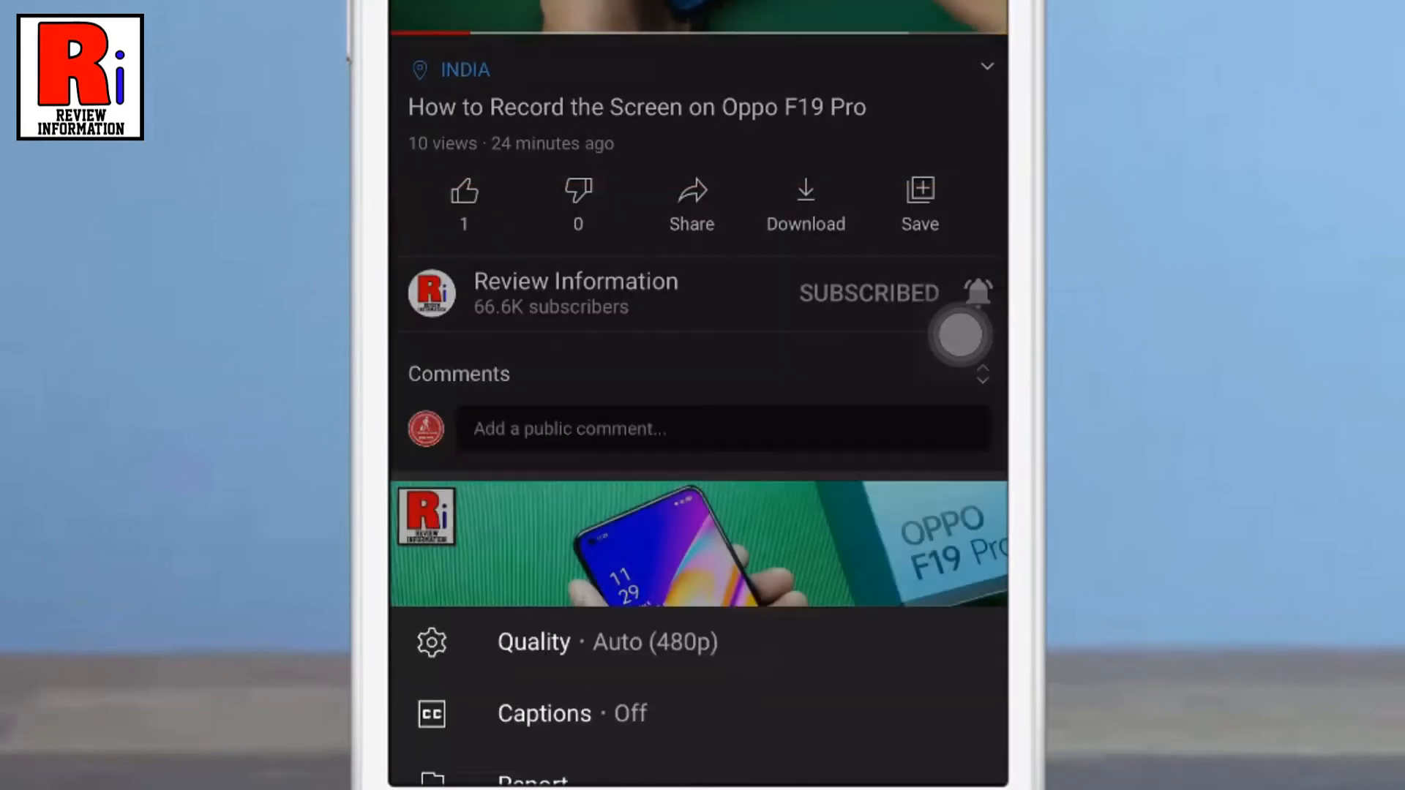
click(533, 642)
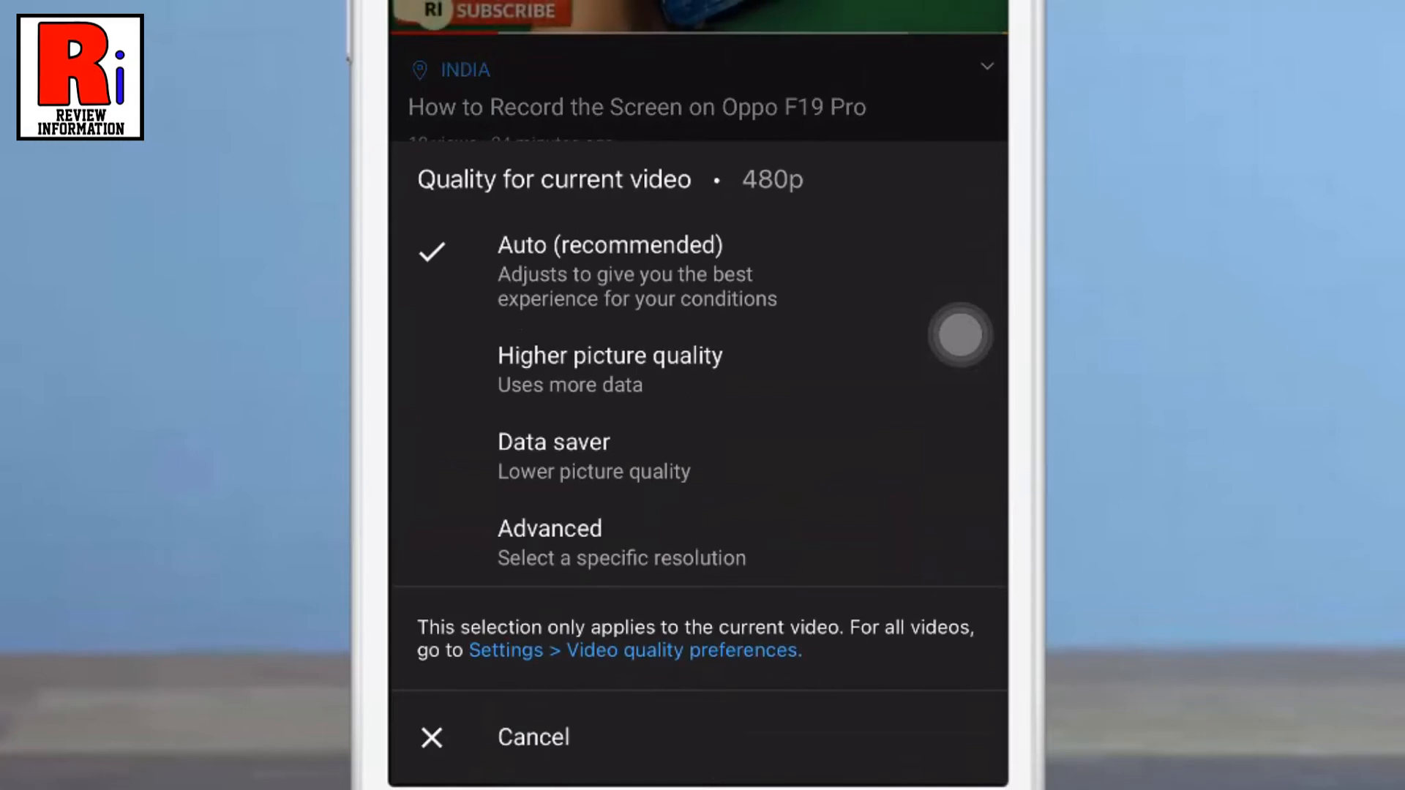
click(581, 456)
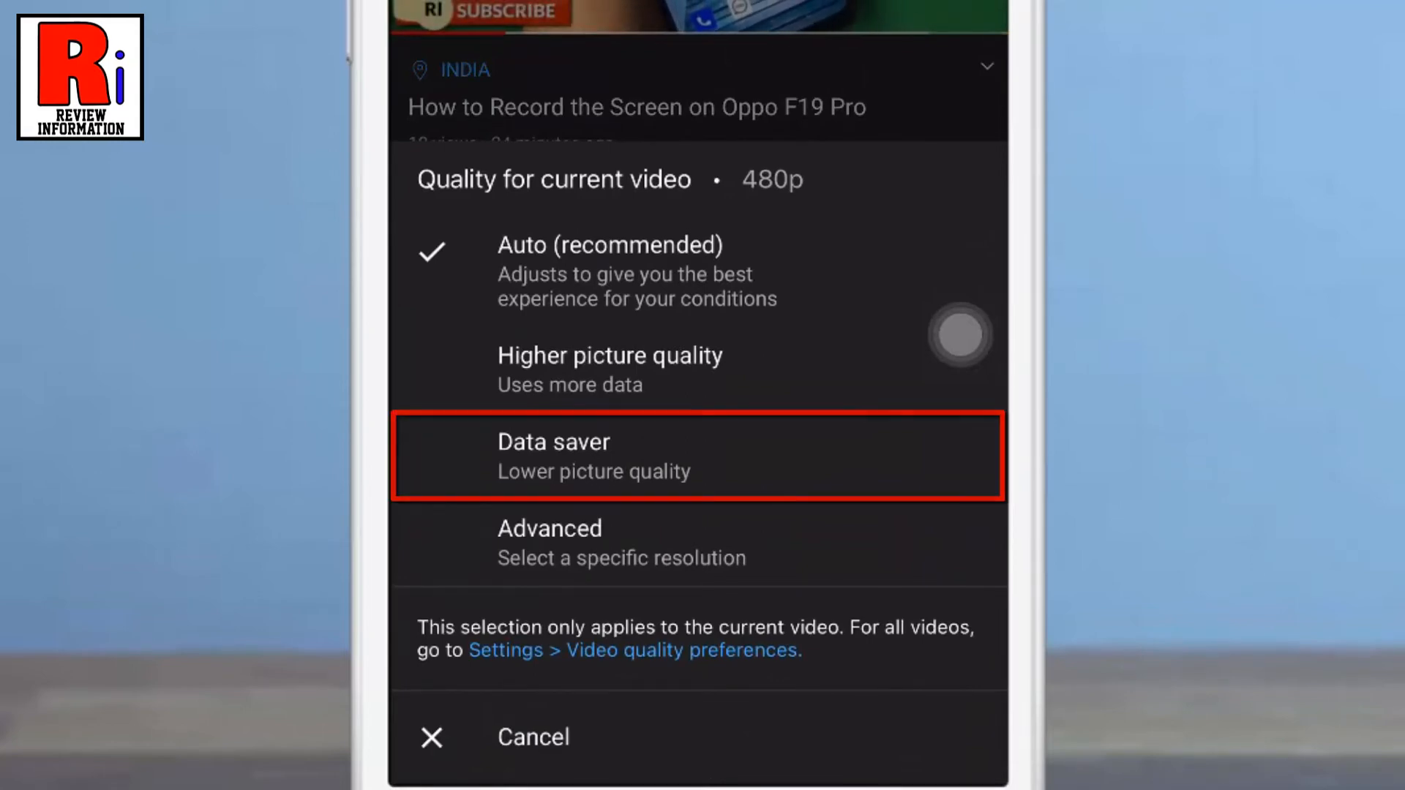
click(554, 453)
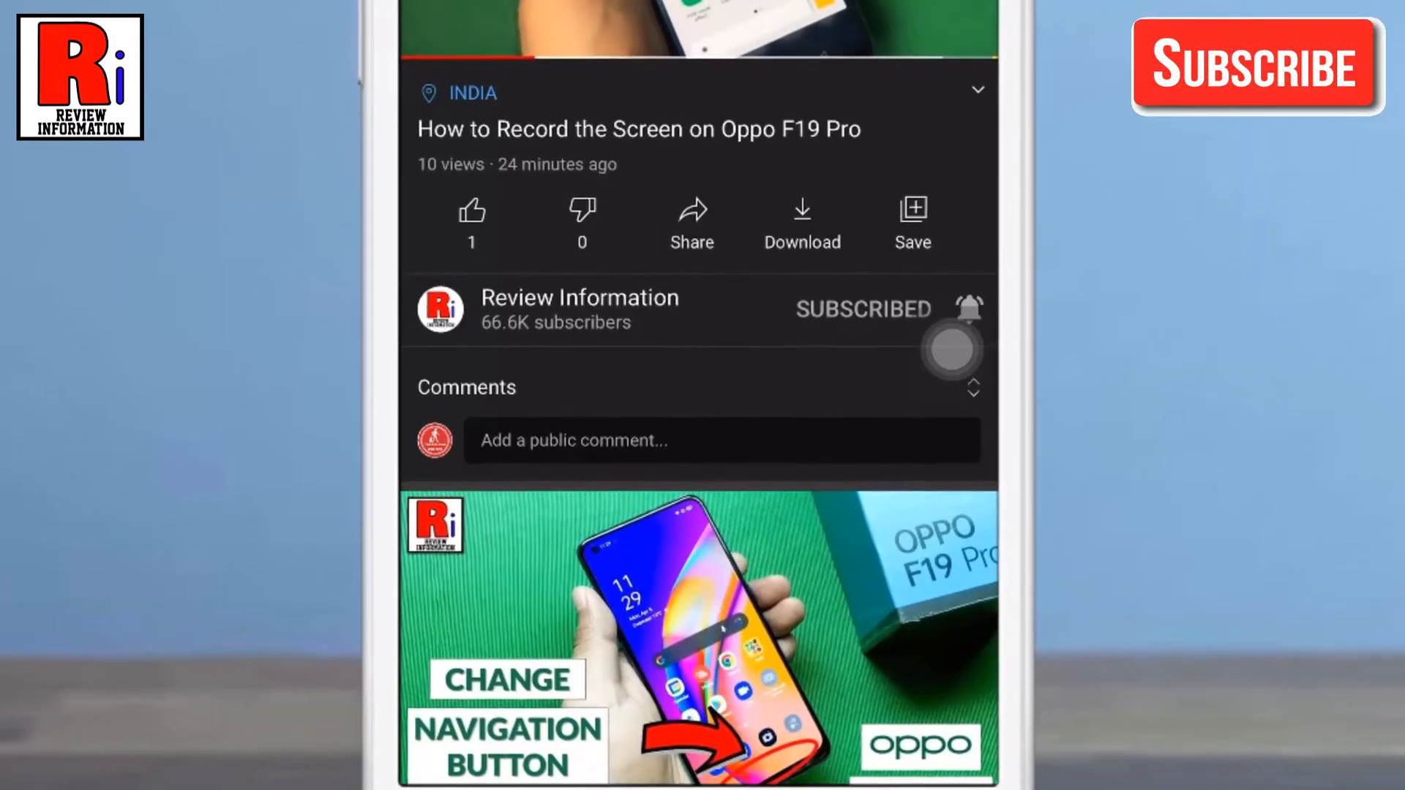
Return to the home feed and reach Settings through the account menu.
scroll(down, 3)
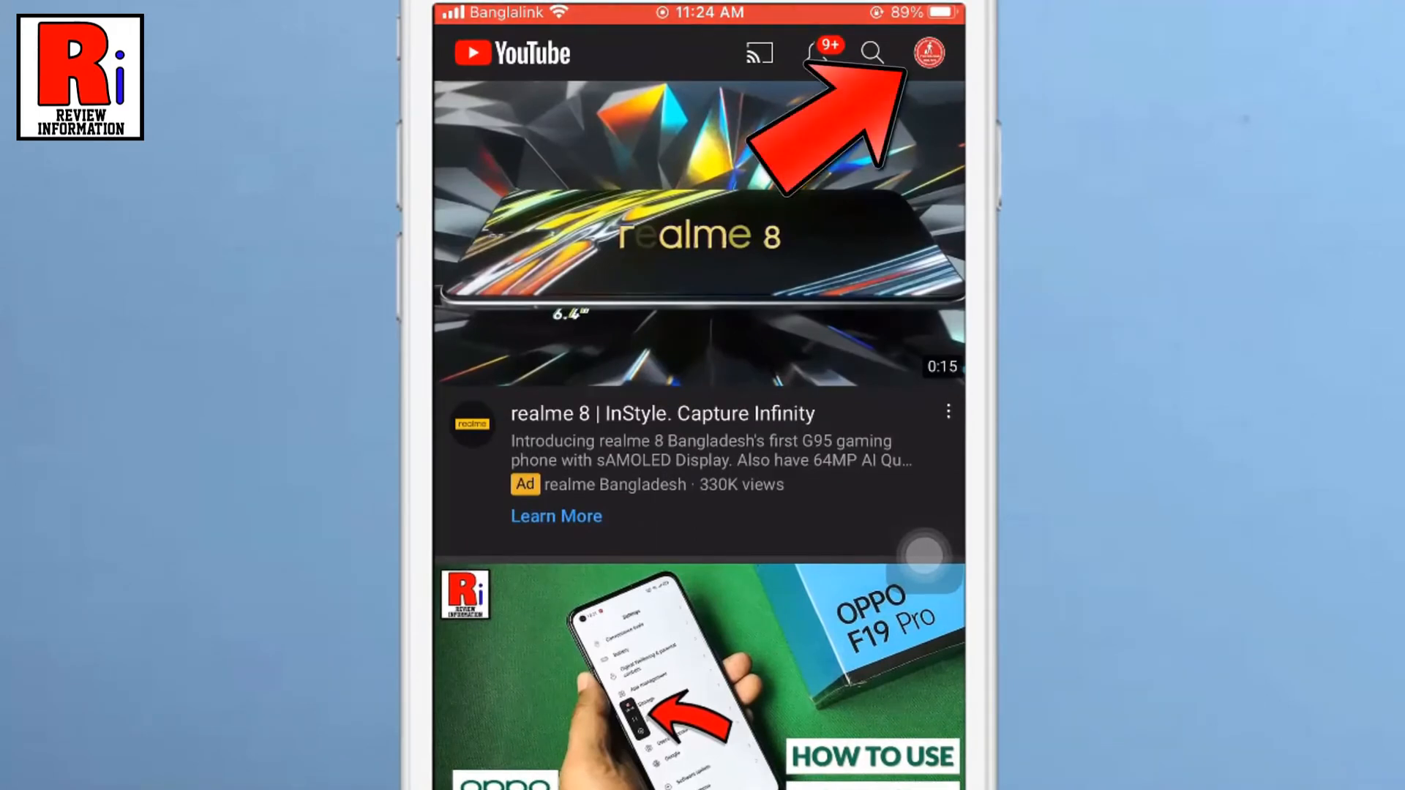
click(928, 51)
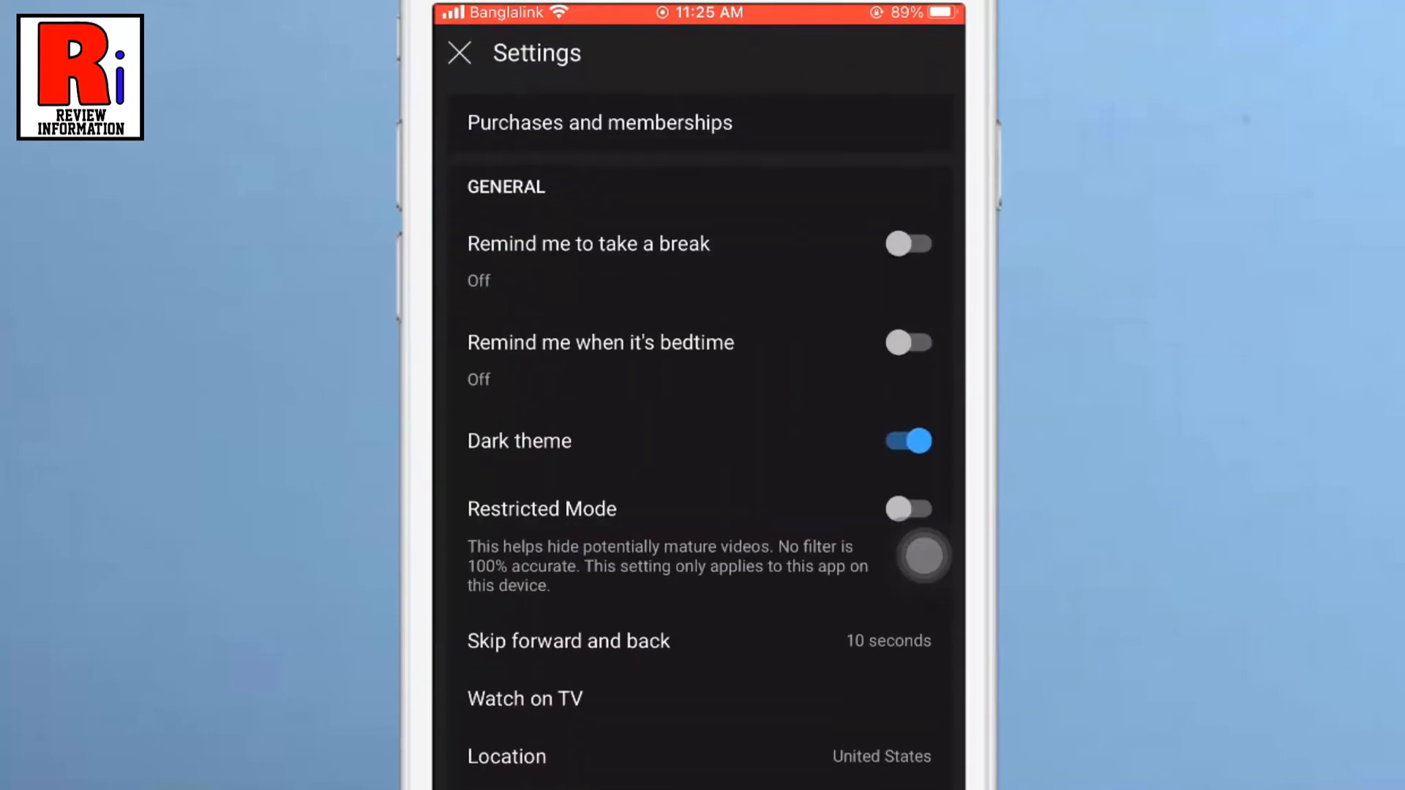
Open Video quality preferences for mobile networks, both currently Auto.
scroll(down, 3)
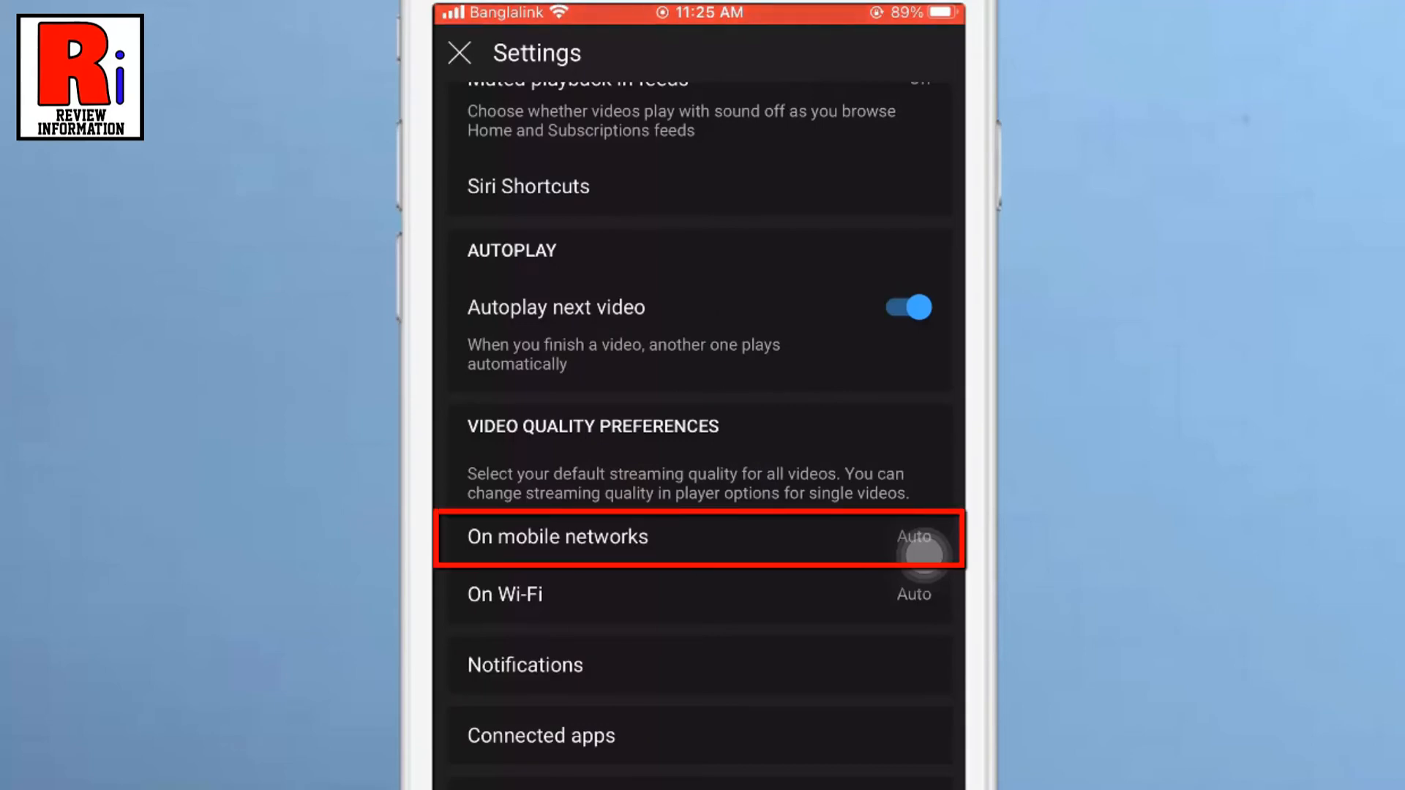
click(558, 537)
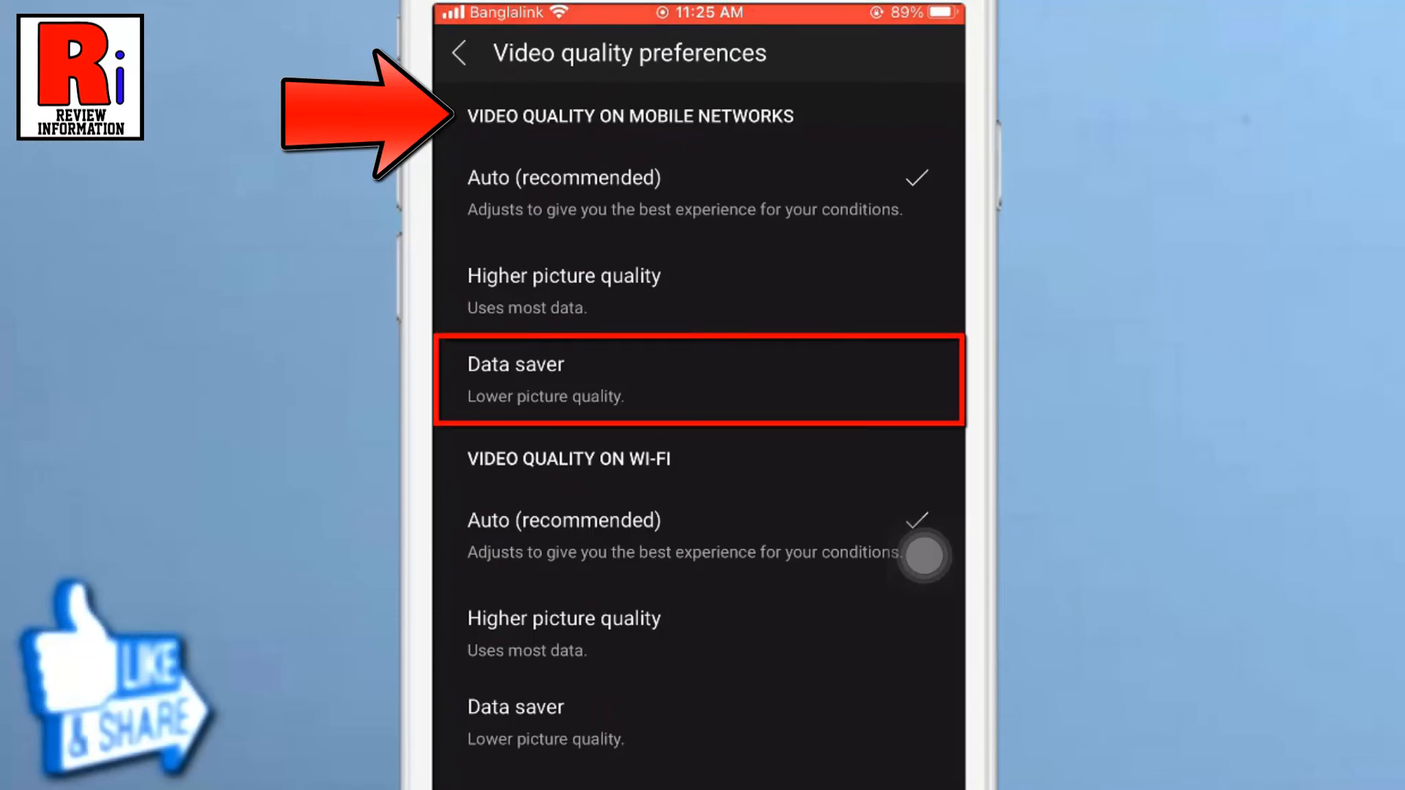
Set Data saver as default for mobile networks and Wi‑Fi, then close Settings.
click(699, 380)
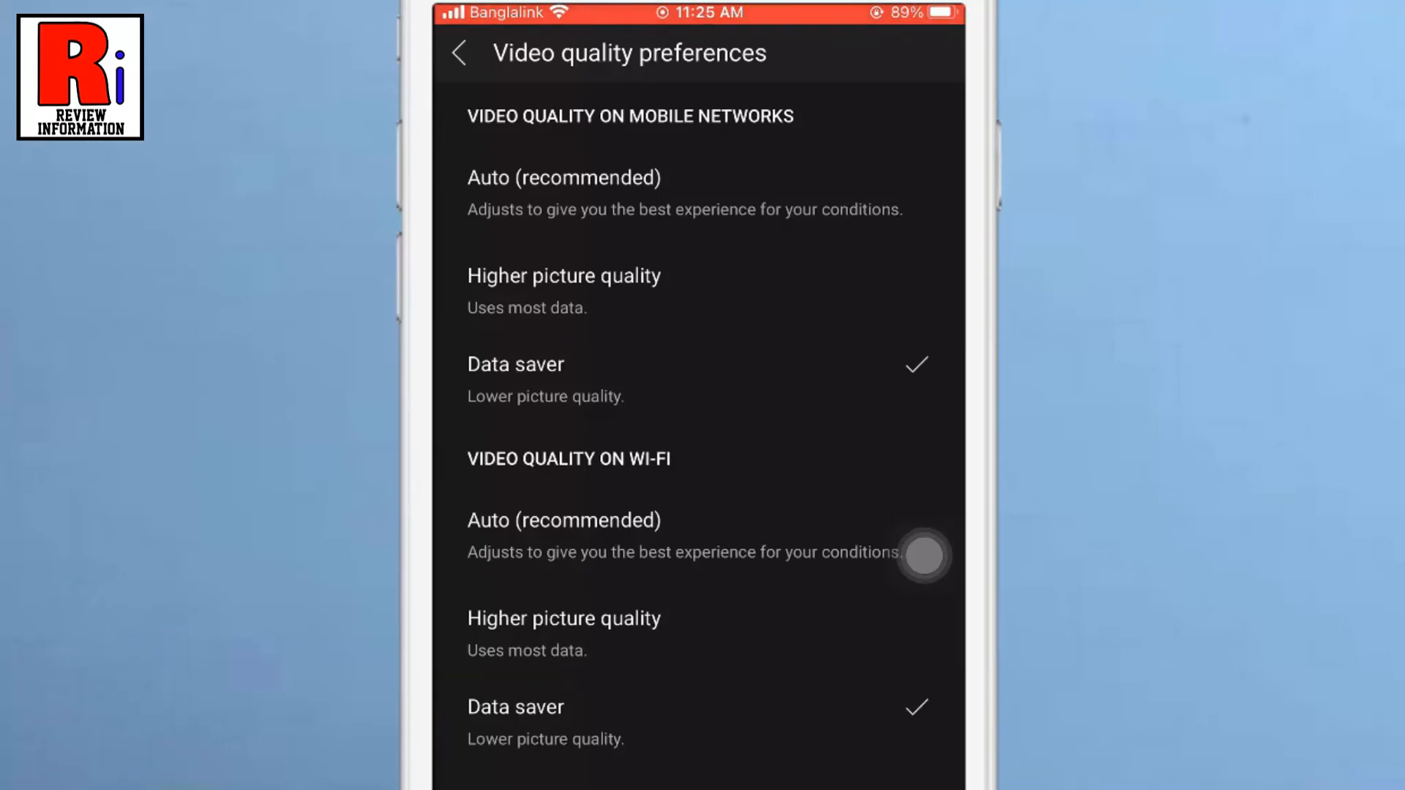
click(464, 54)
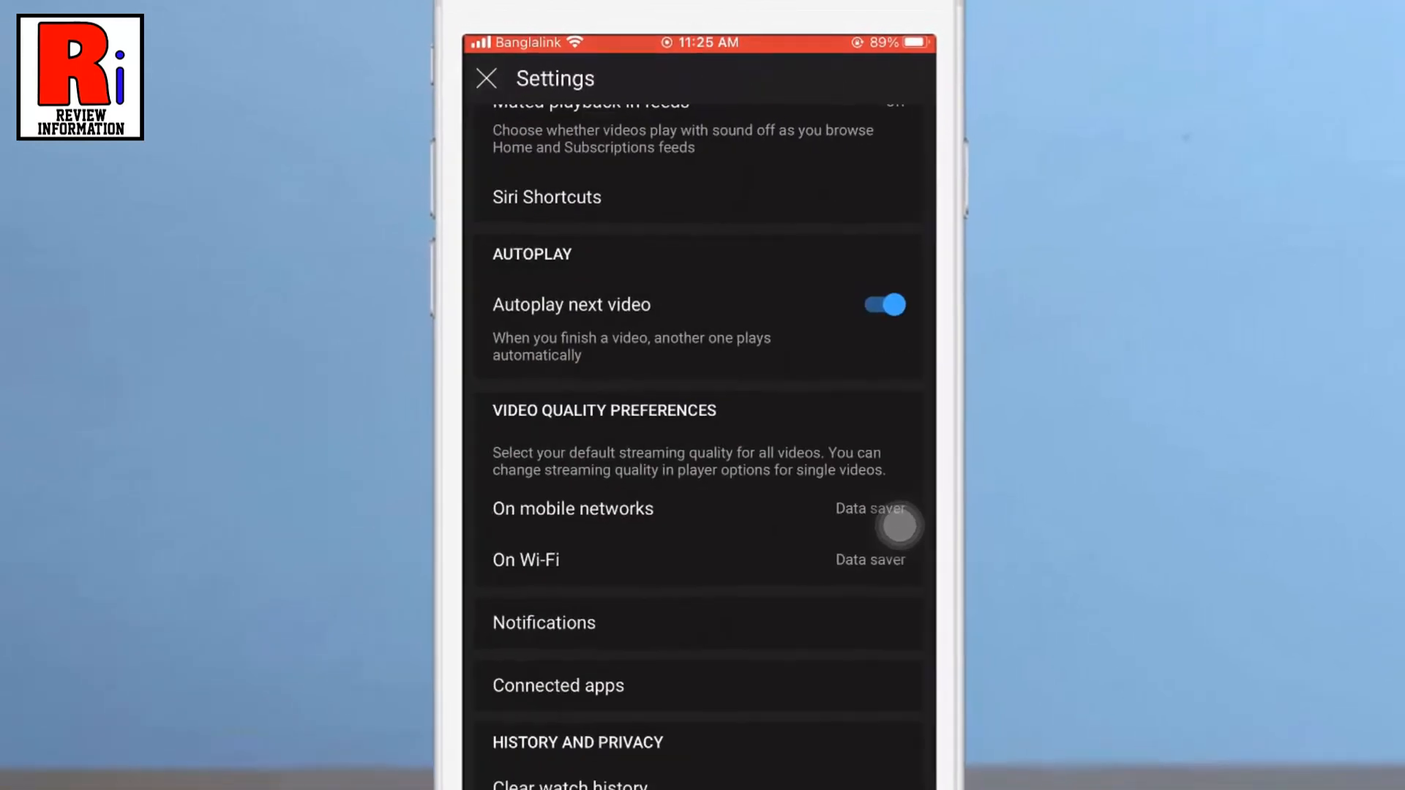
click(489, 77)
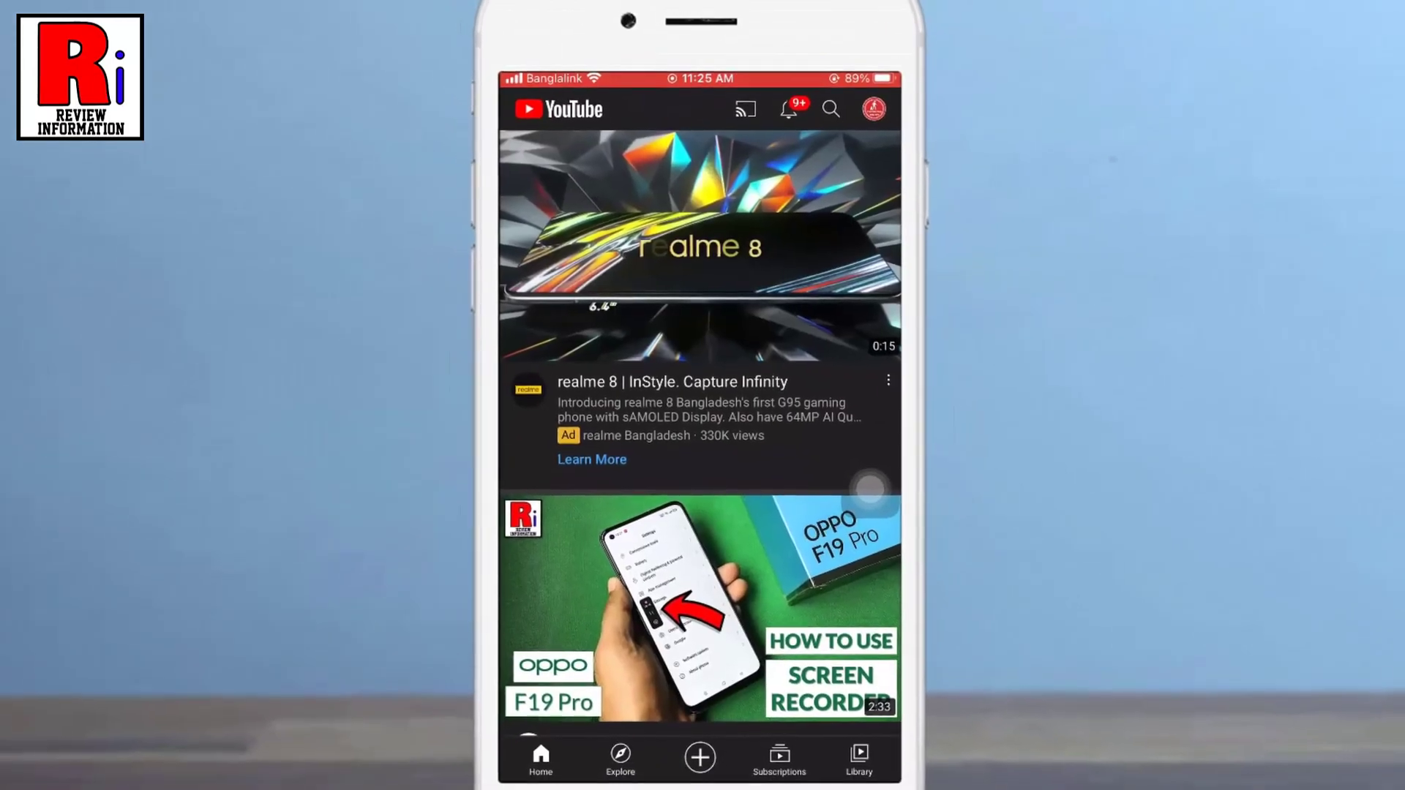